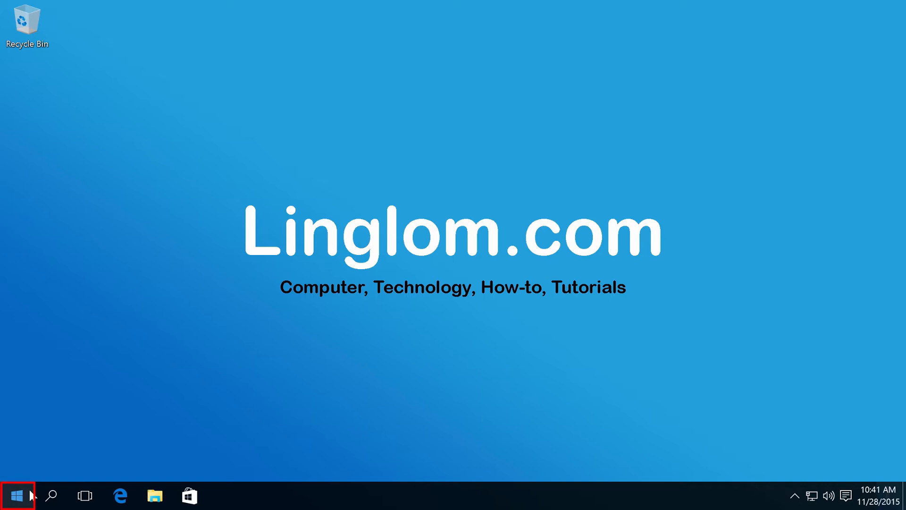
- Right-click Start to show the power-user menu listing System
{"action": "right_click", "coordinate": [16, 495]}
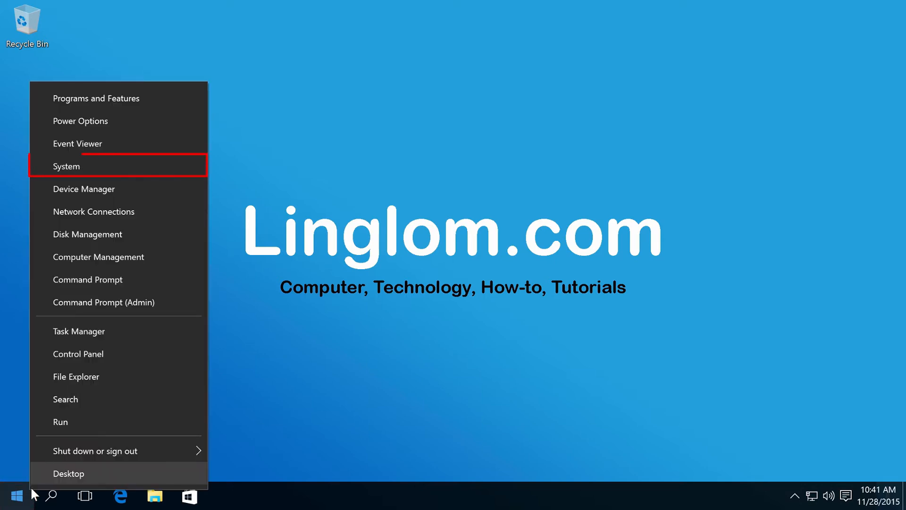
{"action": "mouse_move", "coordinate": [114, 171]}
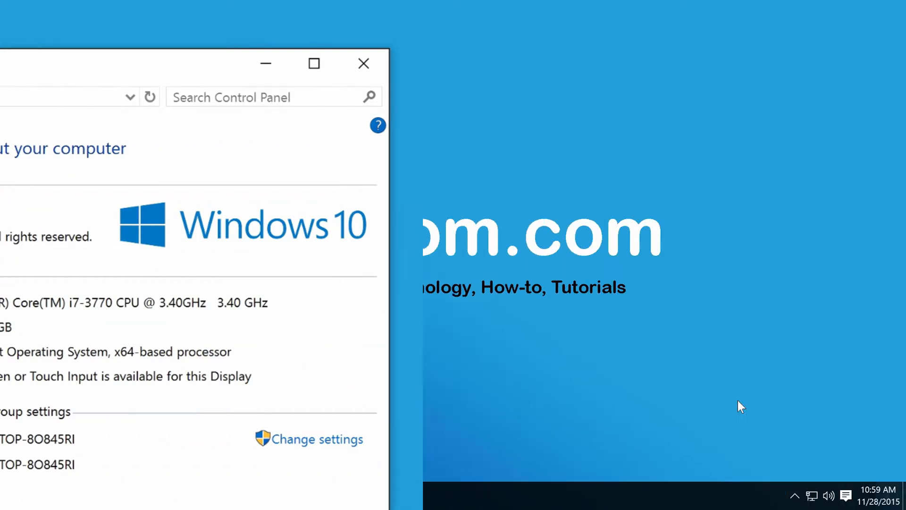
- Open Control Panel from the power-user menu and enter the Clock, Language, and Region category
{"action": "left_click", "coordinate": [364, 62]}
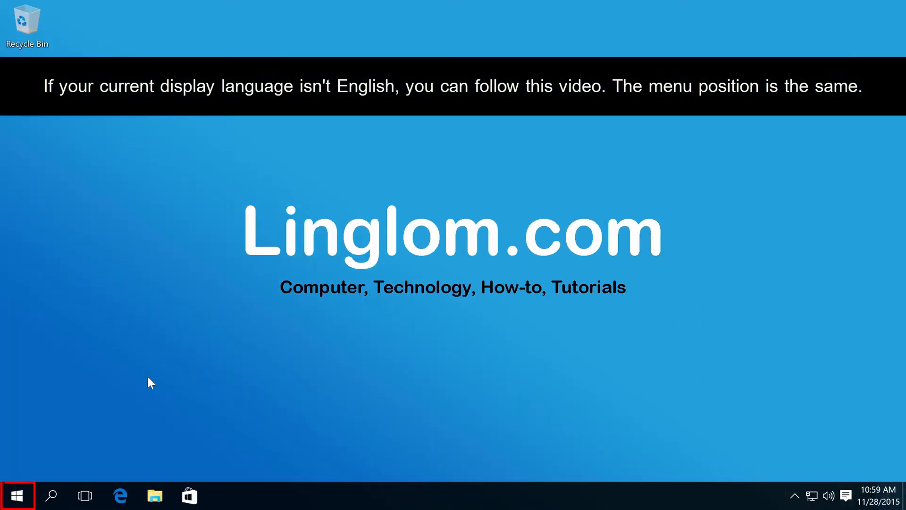
{"action": "mouse_move", "coordinate": [16, 495]}
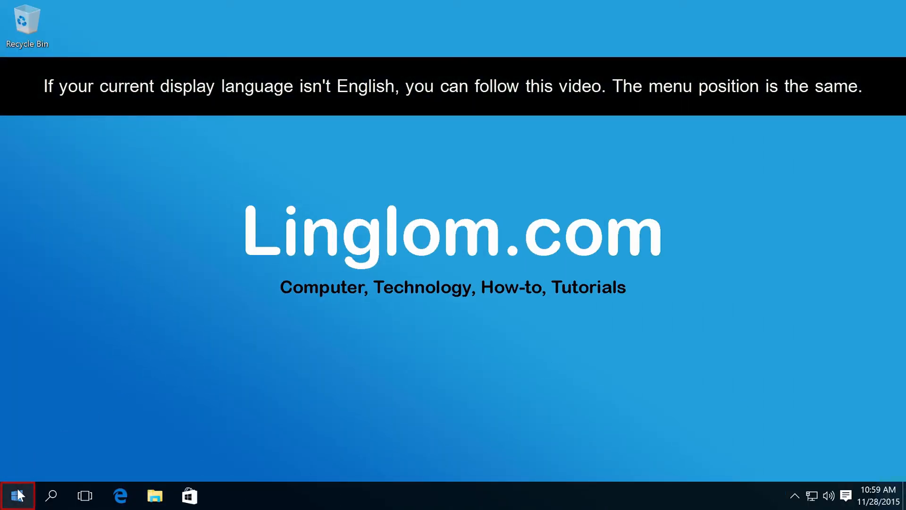
{"action": "right_click", "coordinate": [16, 496]}
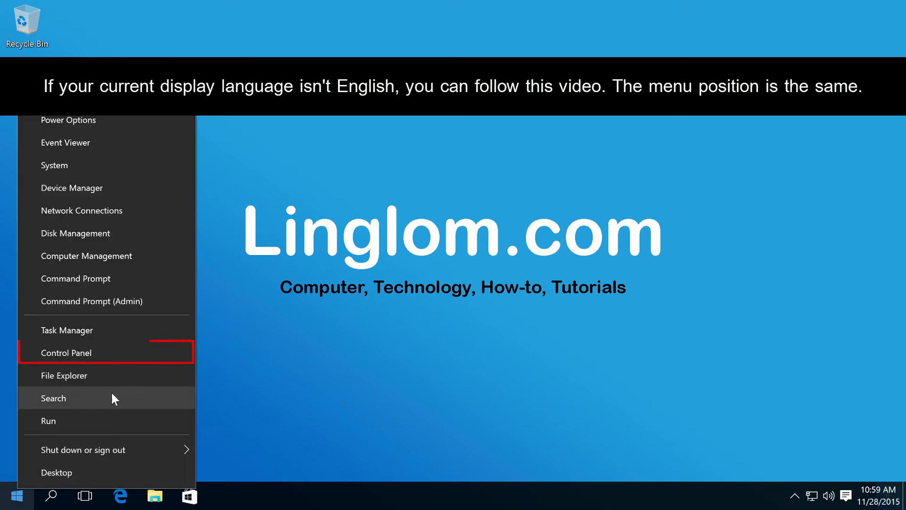
{"action": "mouse_move", "coordinate": [138, 362]}
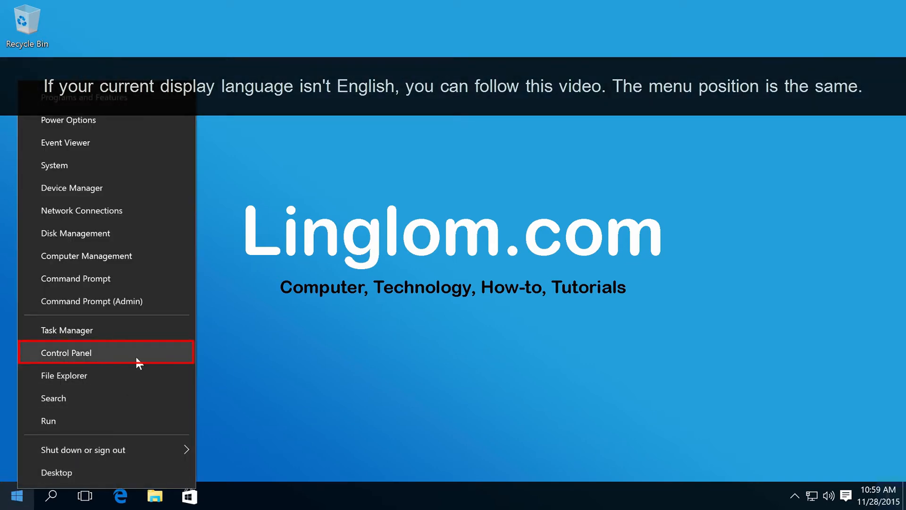
{"action": "left_click", "coordinate": [66, 353]}
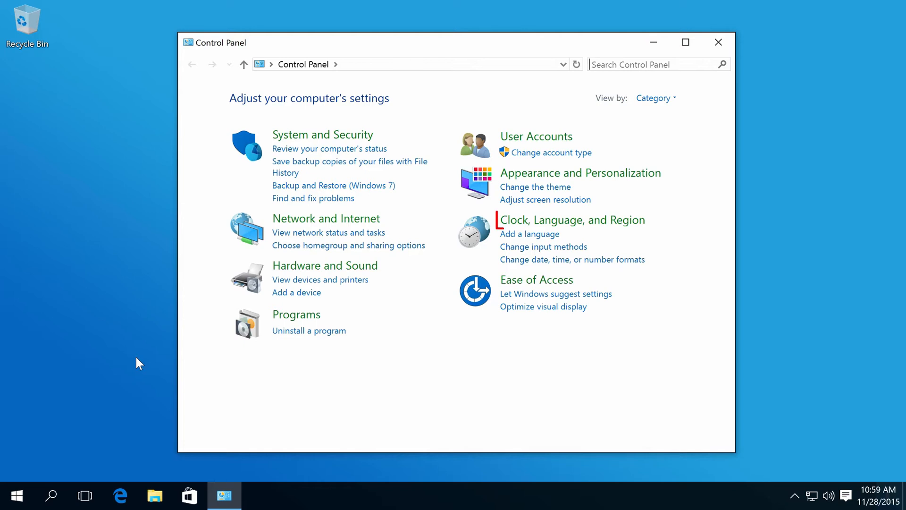
{"action": "mouse_move", "coordinate": [265, 322]}
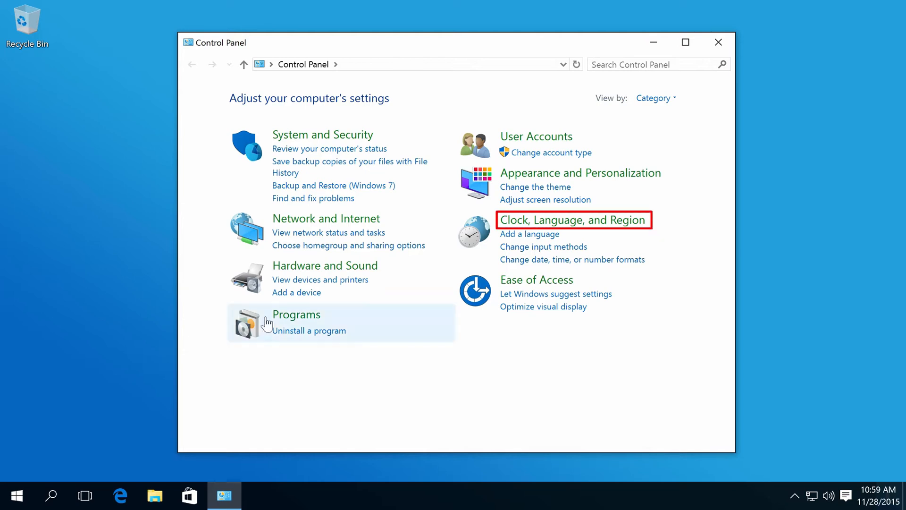
{"action": "mouse_move", "coordinate": [606, 233]}
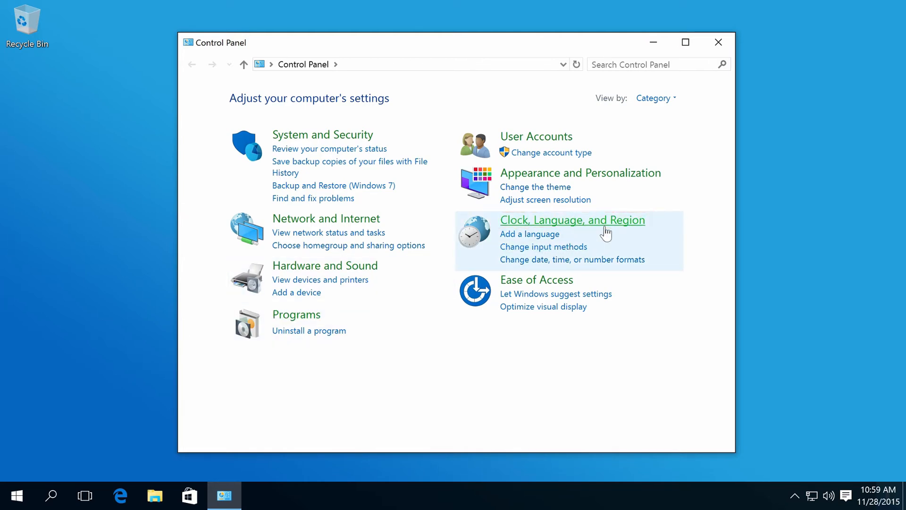
{"action": "left_click", "coordinate": [571, 219]}
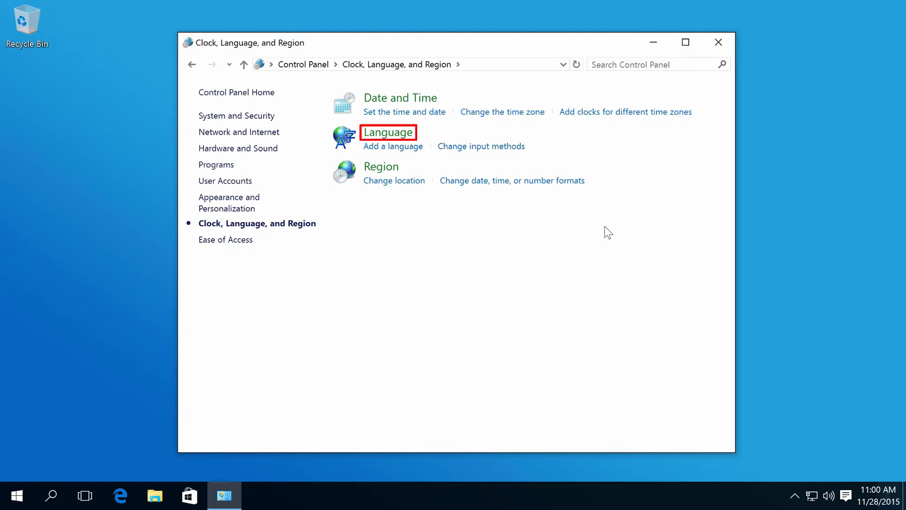
{"action": "mouse_move", "coordinate": [389, 132]}
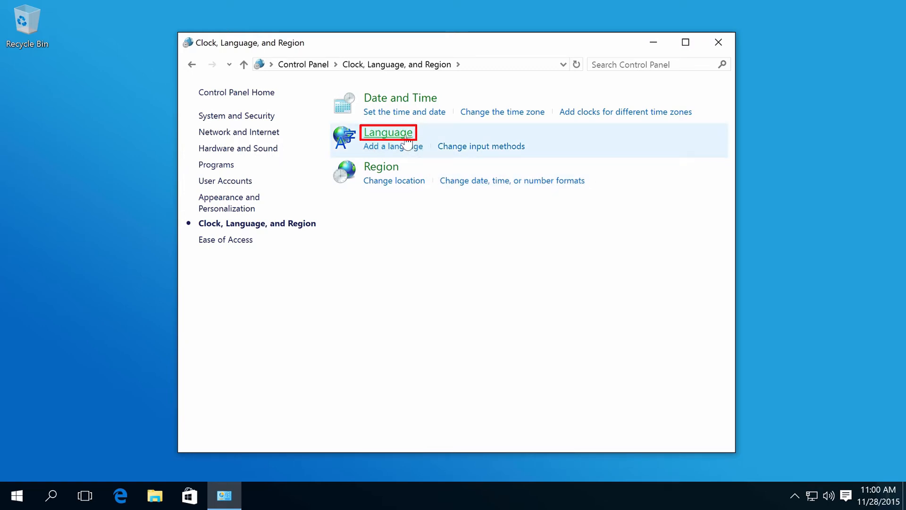
- Add Español (España) from Spanish's regional variants below English in the language list
{"action": "left_click", "coordinate": [389, 132]}
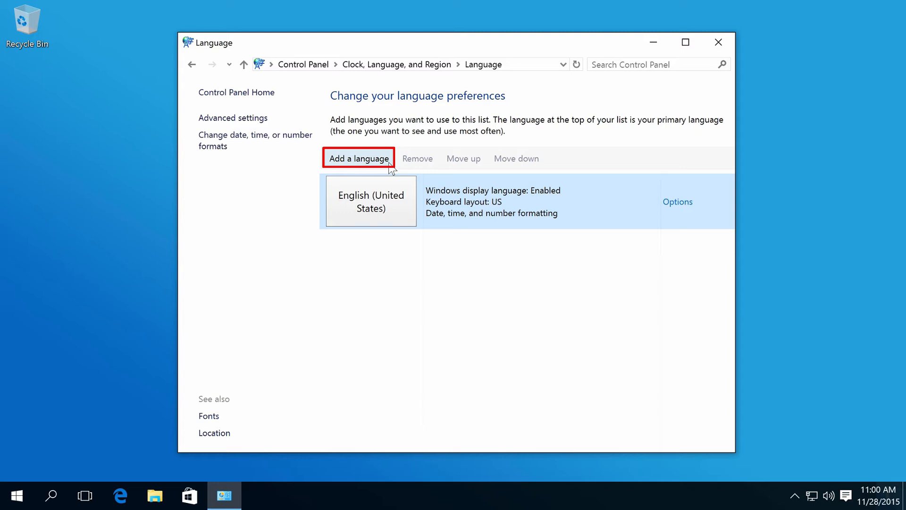
{"action": "left_click", "coordinate": [358, 159]}
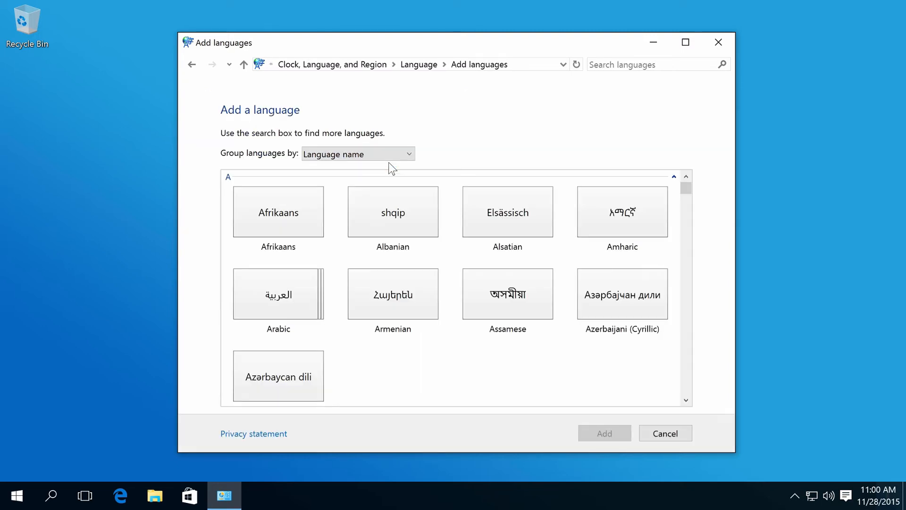
{"action": "scroll", "scroll_direction": "down", "scroll_amount": 3}
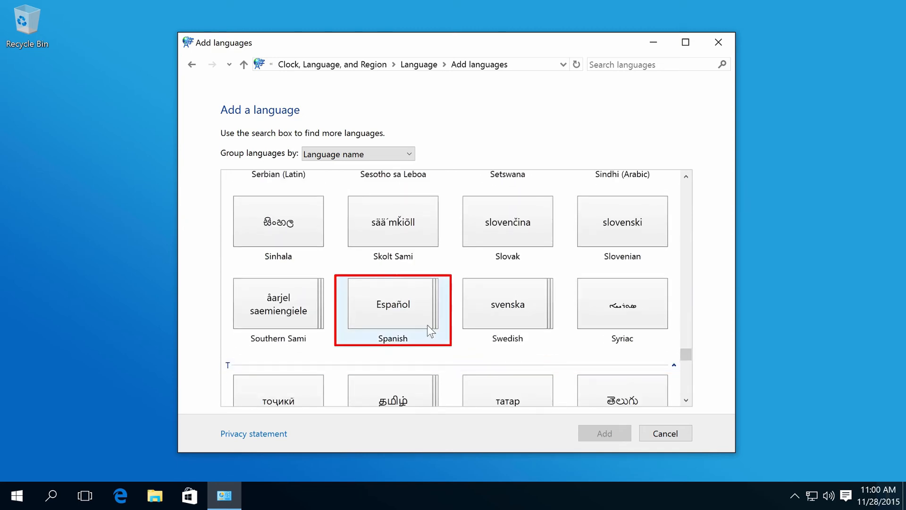
{"action": "left_click", "coordinate": [392, 303]}
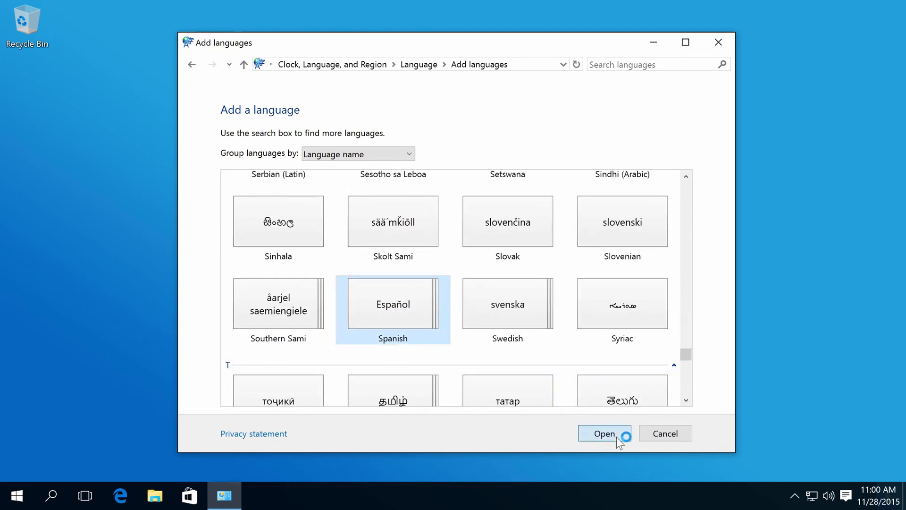
{"action": "left_click", "coordinate": [604, 434]}
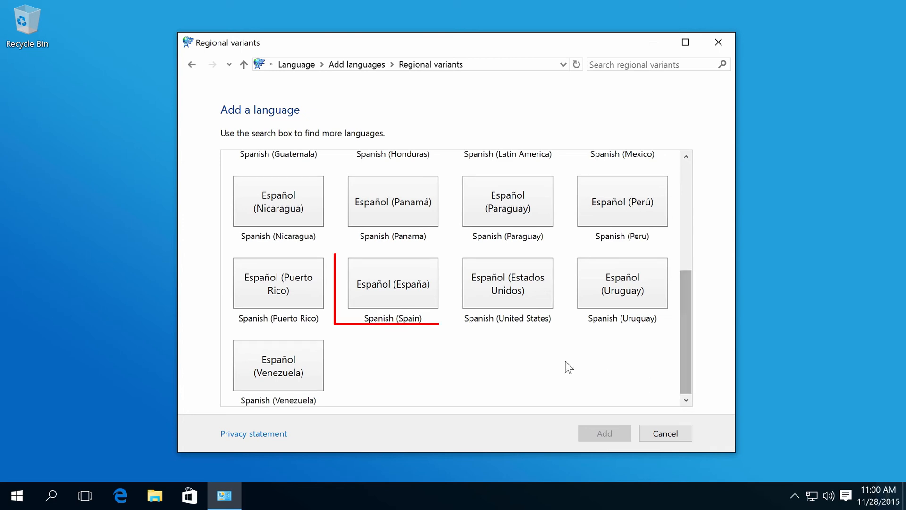
{"action": "left_click", "coordinate": [393, 283]}
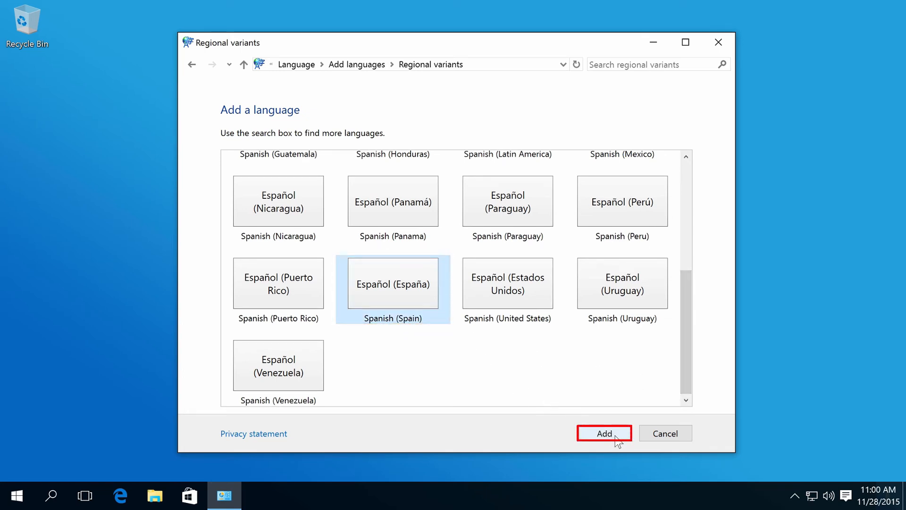
{"action": "left_click", "coordinate": [604, 433]}
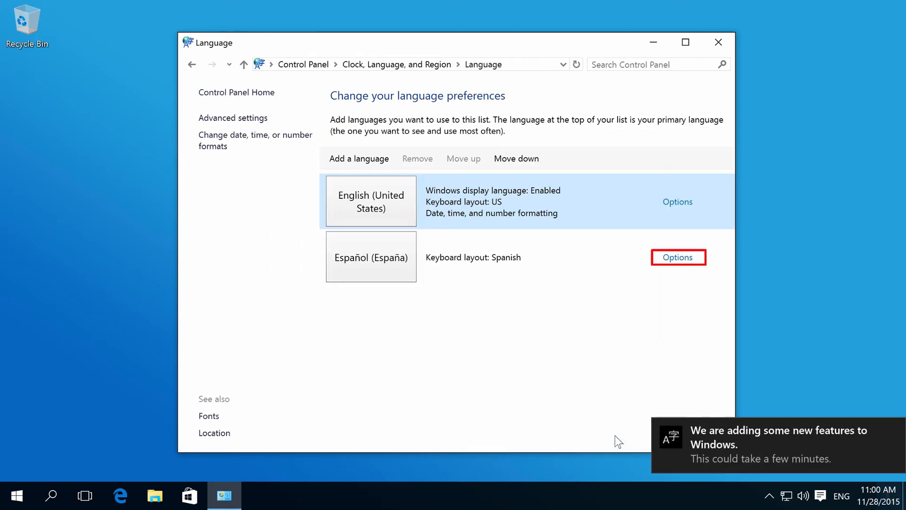
{"action": "mouse_move", "coordinate": [680, 268]}
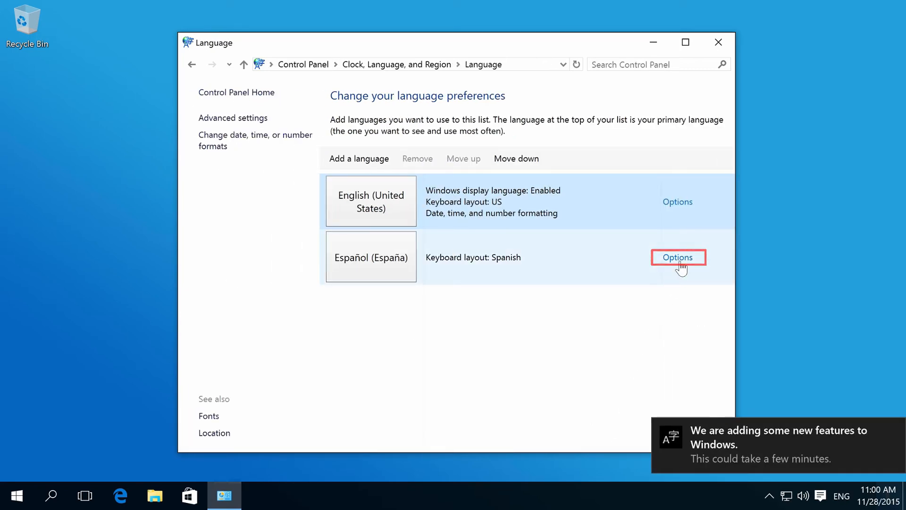
- Download and install the Español (España) language pack, approving the User Account Control prompt
{"action": "left_click", "coordinate": [677, 257]}
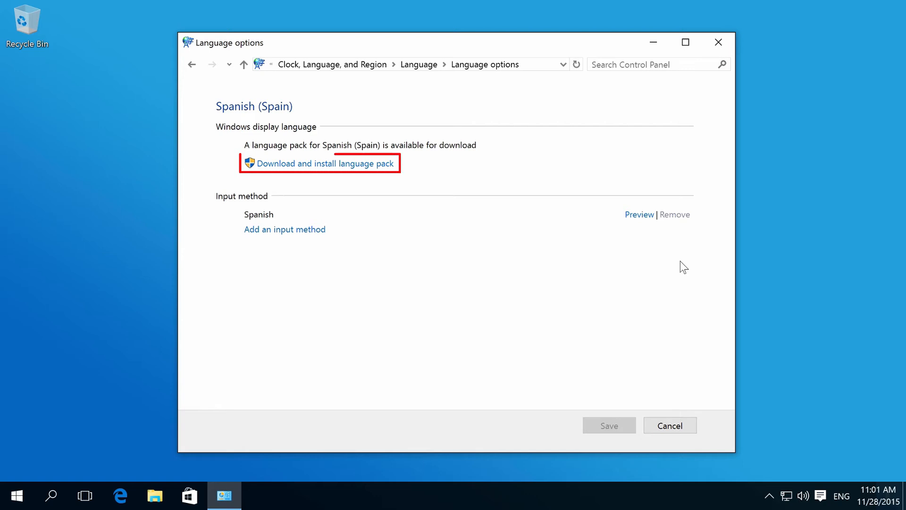
{"action": "mouse_move", "coordinate": [387, 167]}
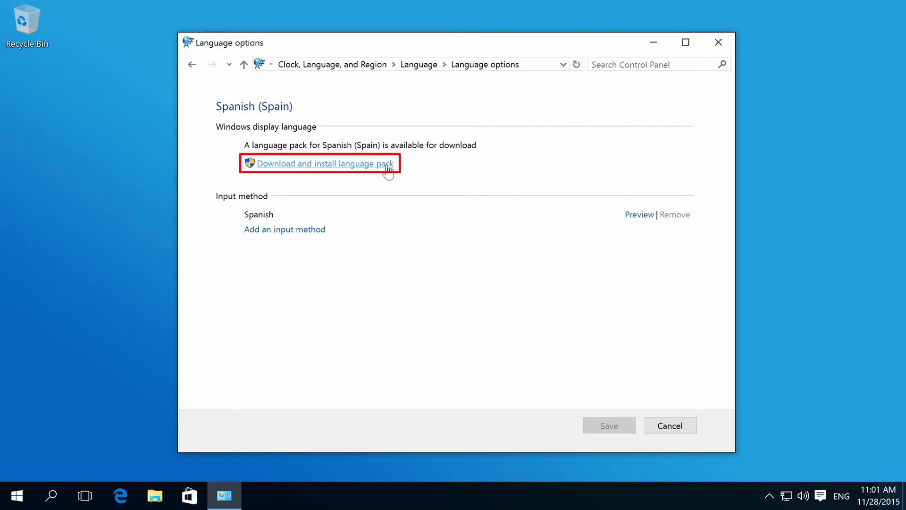
{"action": "left_click", "coordinate": [319, 163]}
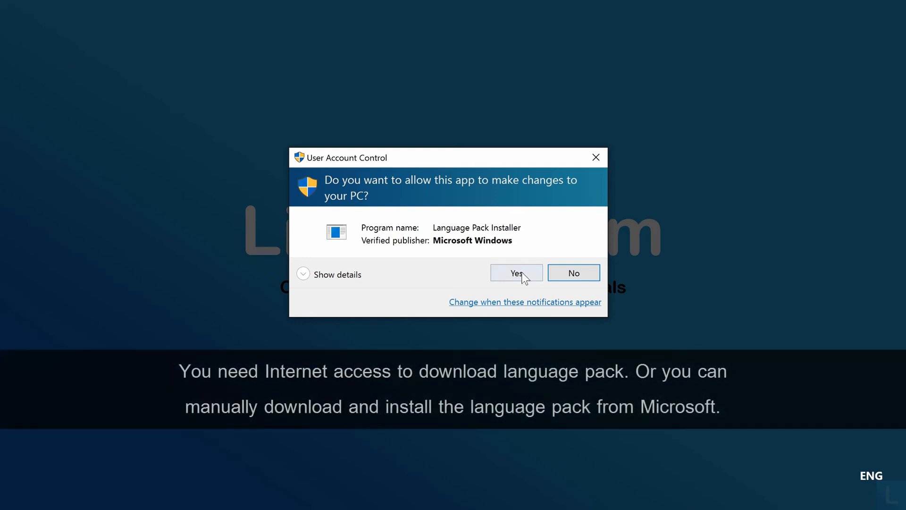
{"action": "left_click", "coordinate": [515, 273]}
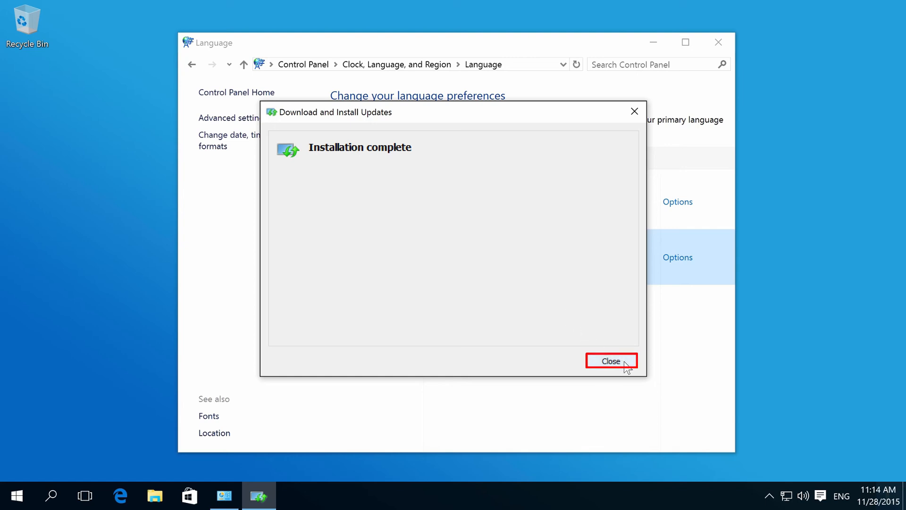
- Close the installer, make Español (España) the primary language, and log off now
{"action": "left_click", "coordinate": [611, 360]}
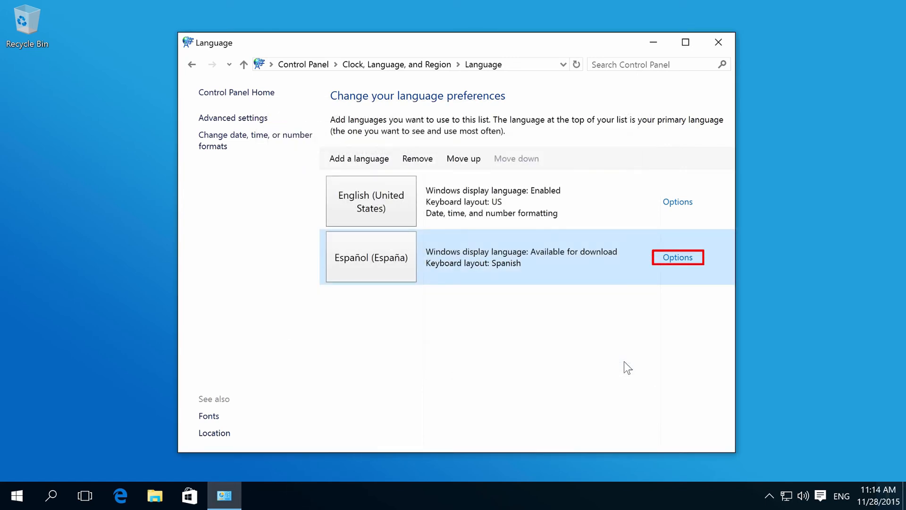
{"action": "mouse_move", "coordinate": [691, 268]}
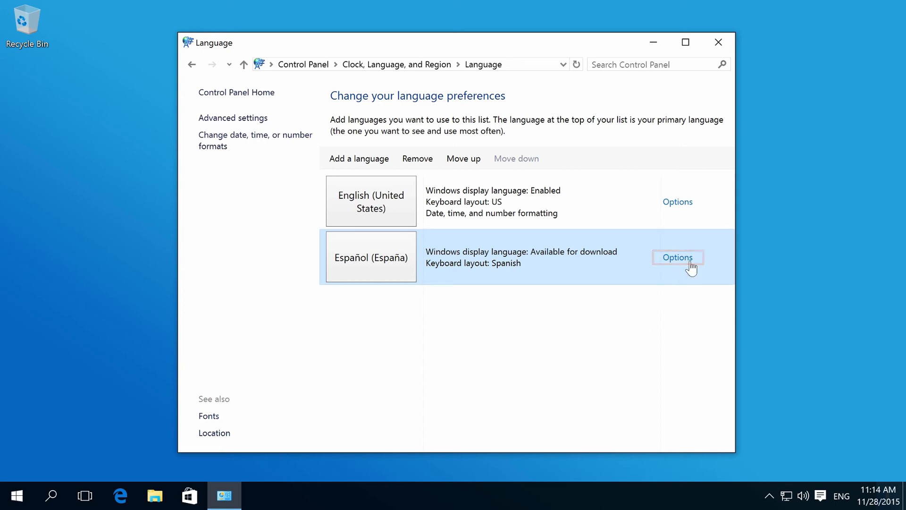
{"action": "left_click", "coordinate": [678, 257]}
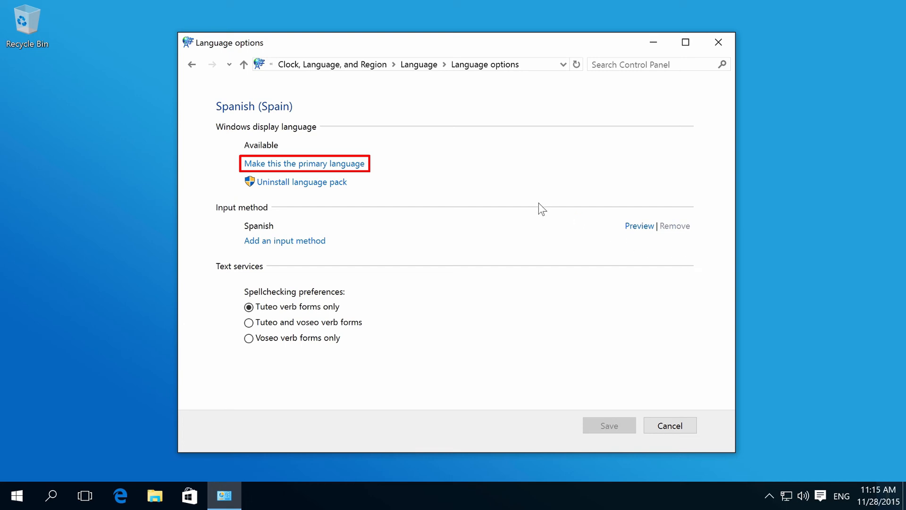
{"action": "mouse_move", "coordinate": [358, 170]}
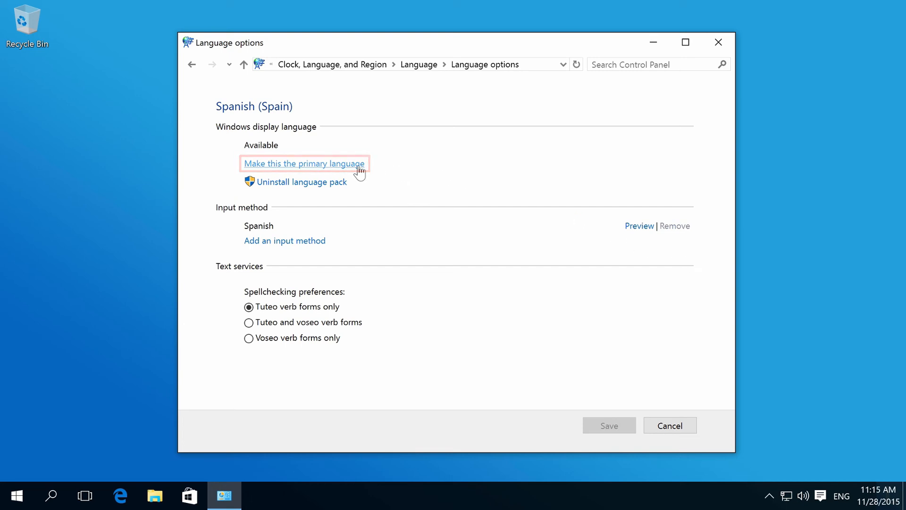
{"action": "left_click", "coordinate": [304, 163]}
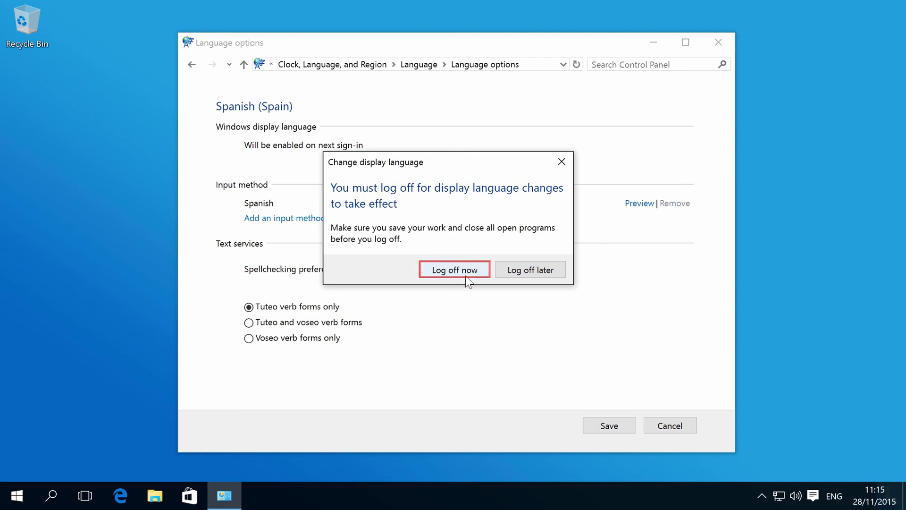
{"action": "left_click", "coordinate": [455, 270]}
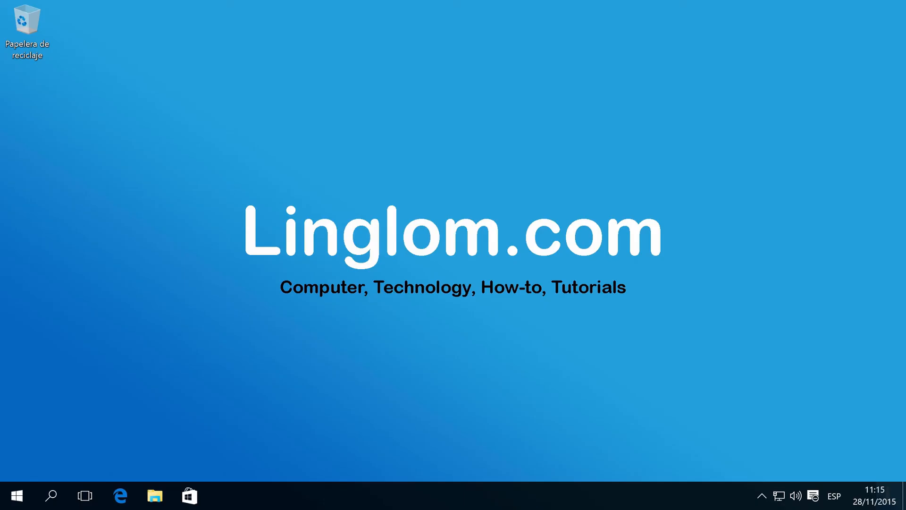
- Confirm File Explorer shows Spanish labels, then open Panel de control from the Start menu
{"action": "left_click", "coordinate": [154, 496]}
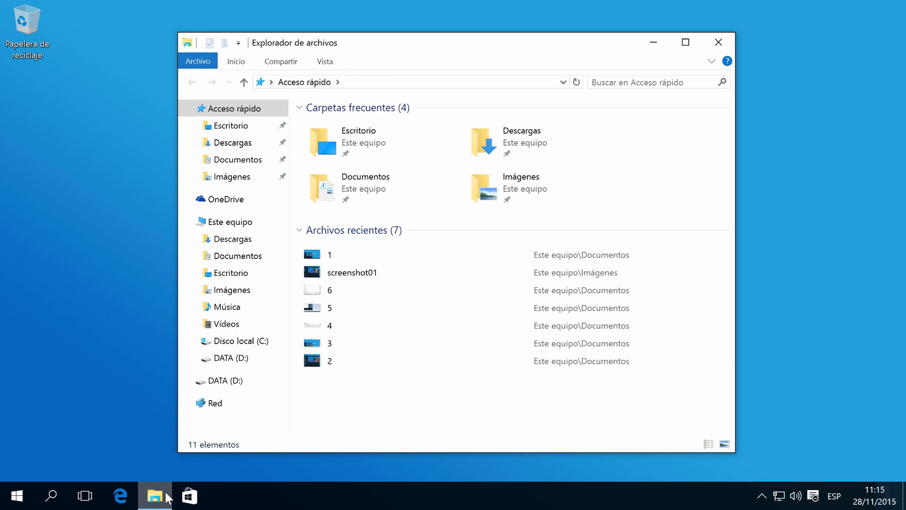
{"action": "mouse_move", "coordinate": [35, 496]}
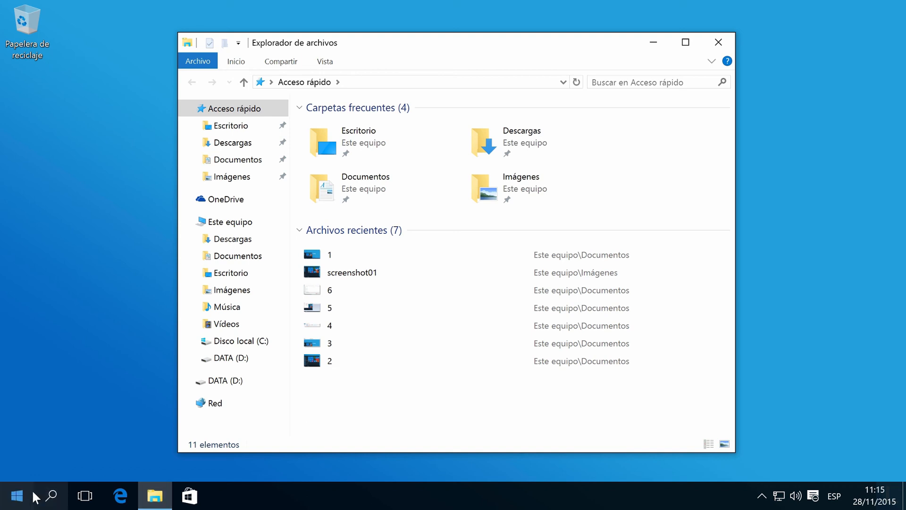
{"action": "right_click", "coordinate": [15, 495]}
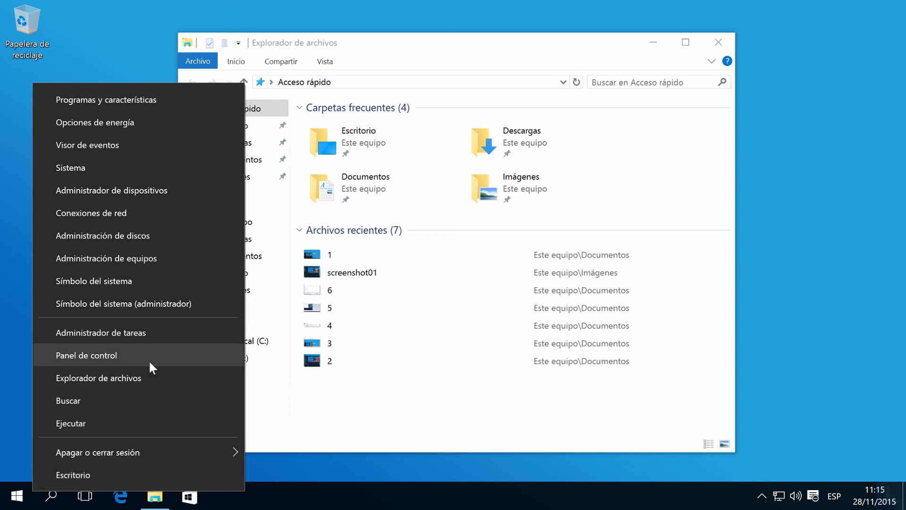
{"action": "left_click", "coordinate": [87, 355]}
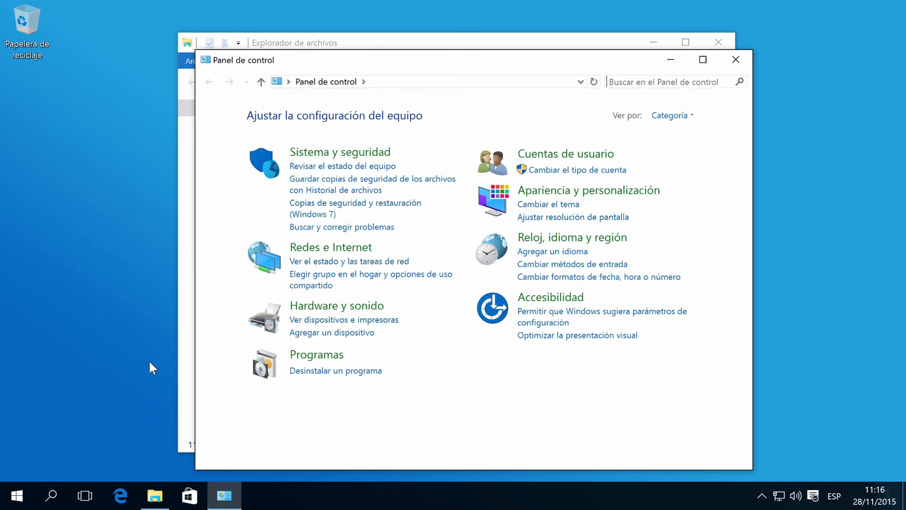